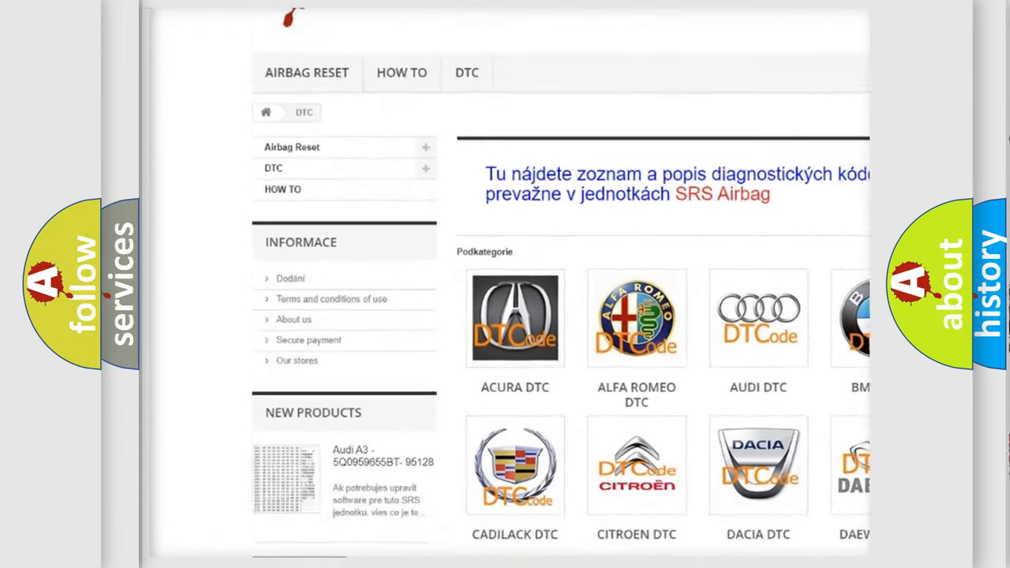
scroll("down", 3)
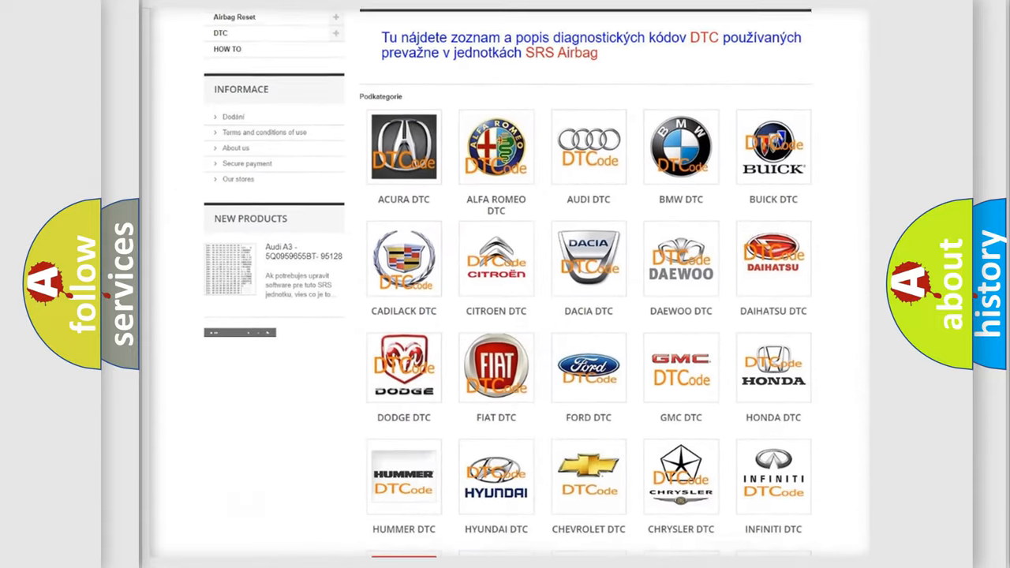
scroll("down", 3)
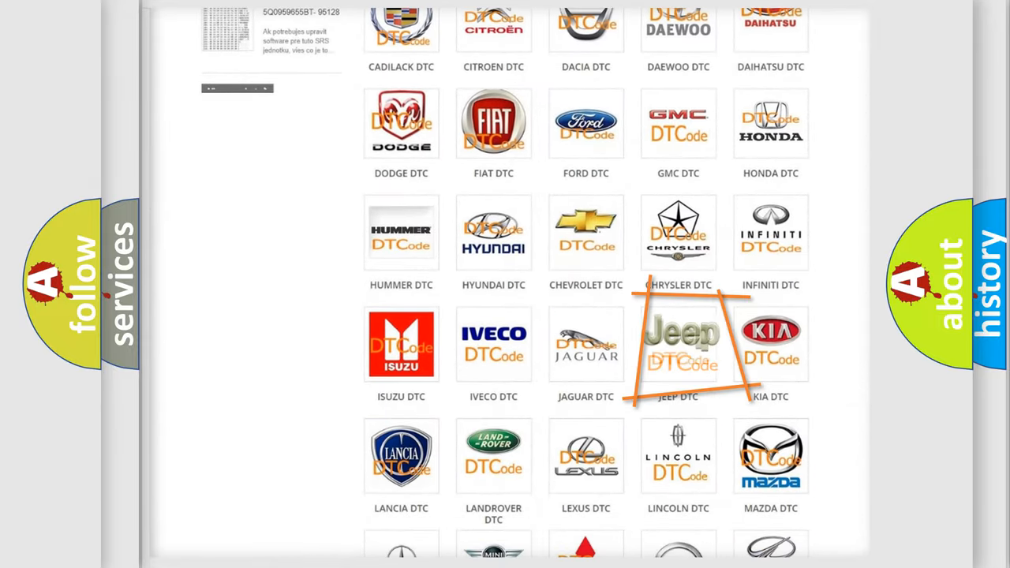